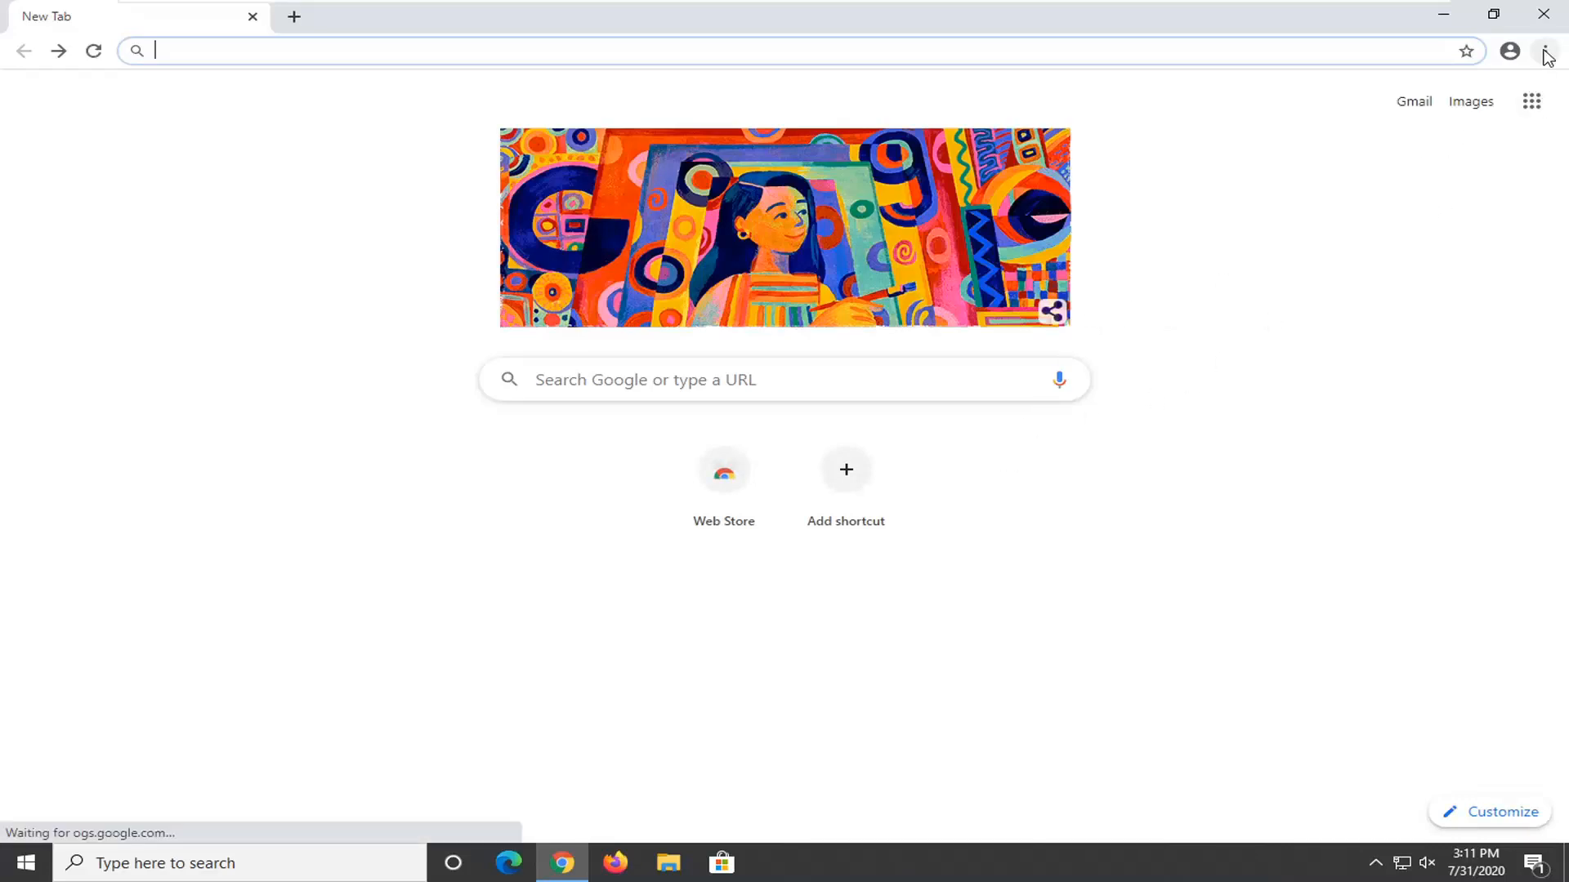
{"action": "mouse_move", "coordinate": [1545, 51]}
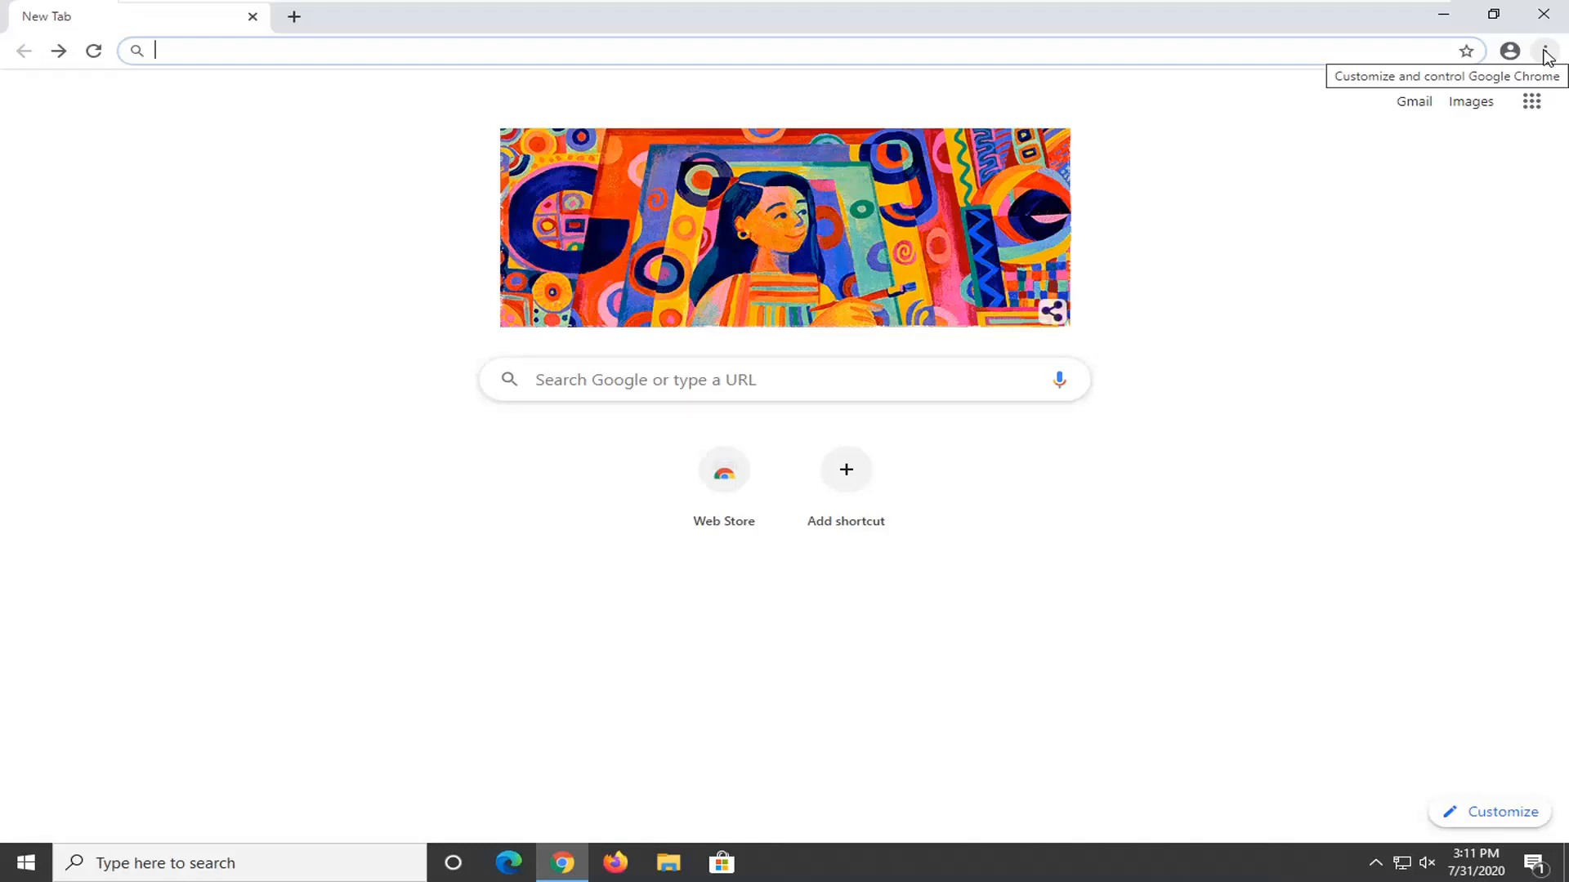
Open Clear browsing data from Chrome's three-dot menu under More tools.
{"action": "left_click", "coordinate": [1543, 51]}
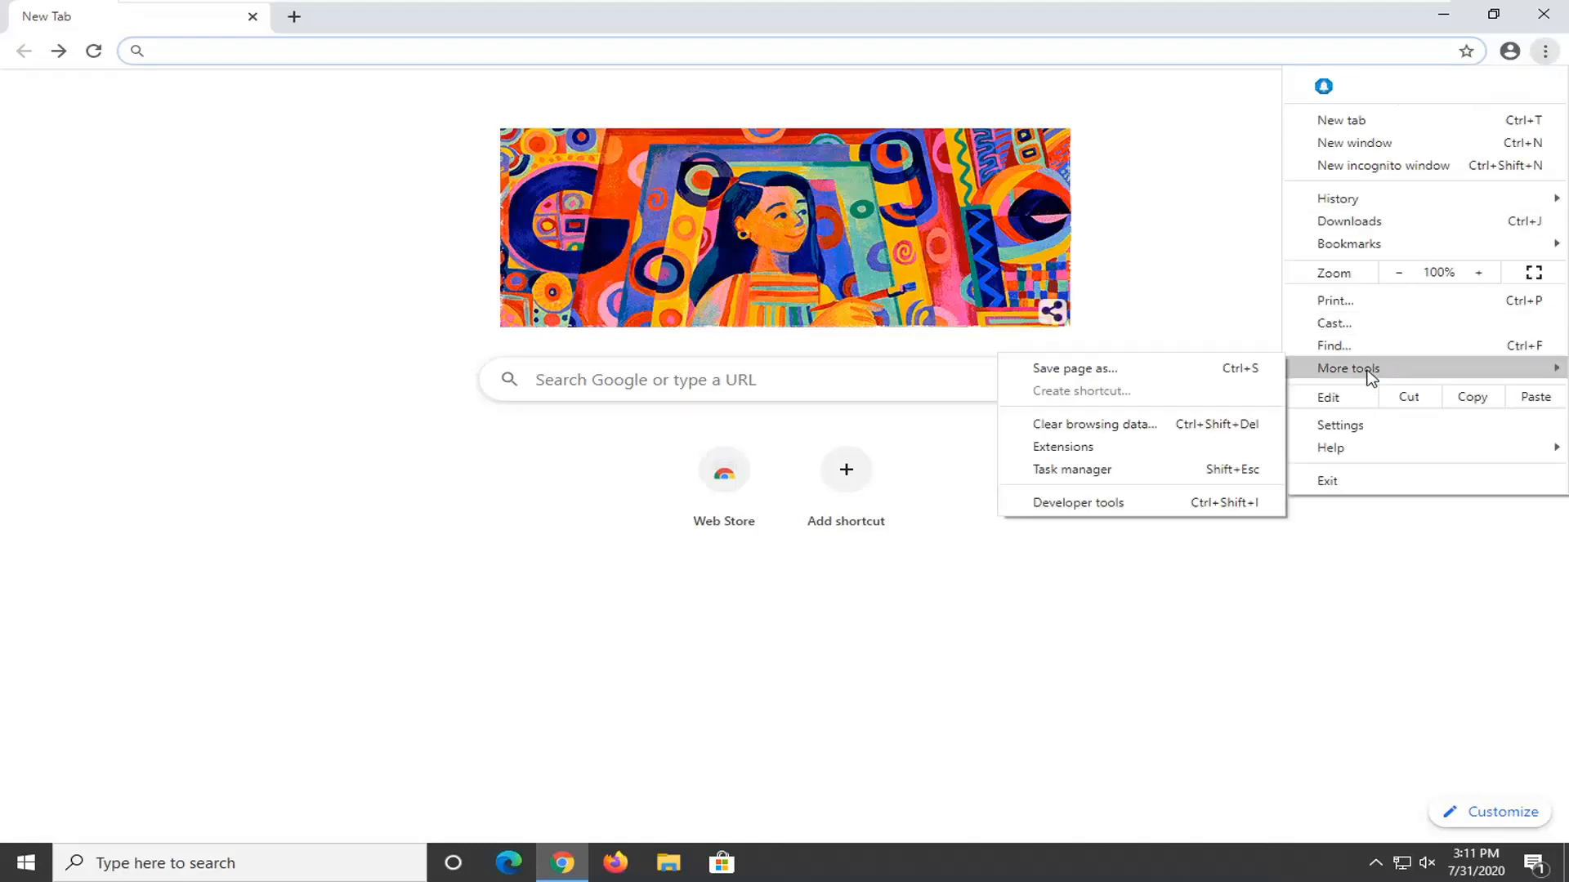
{"action": "mouse_move", "coordinate": [1095, 423]}
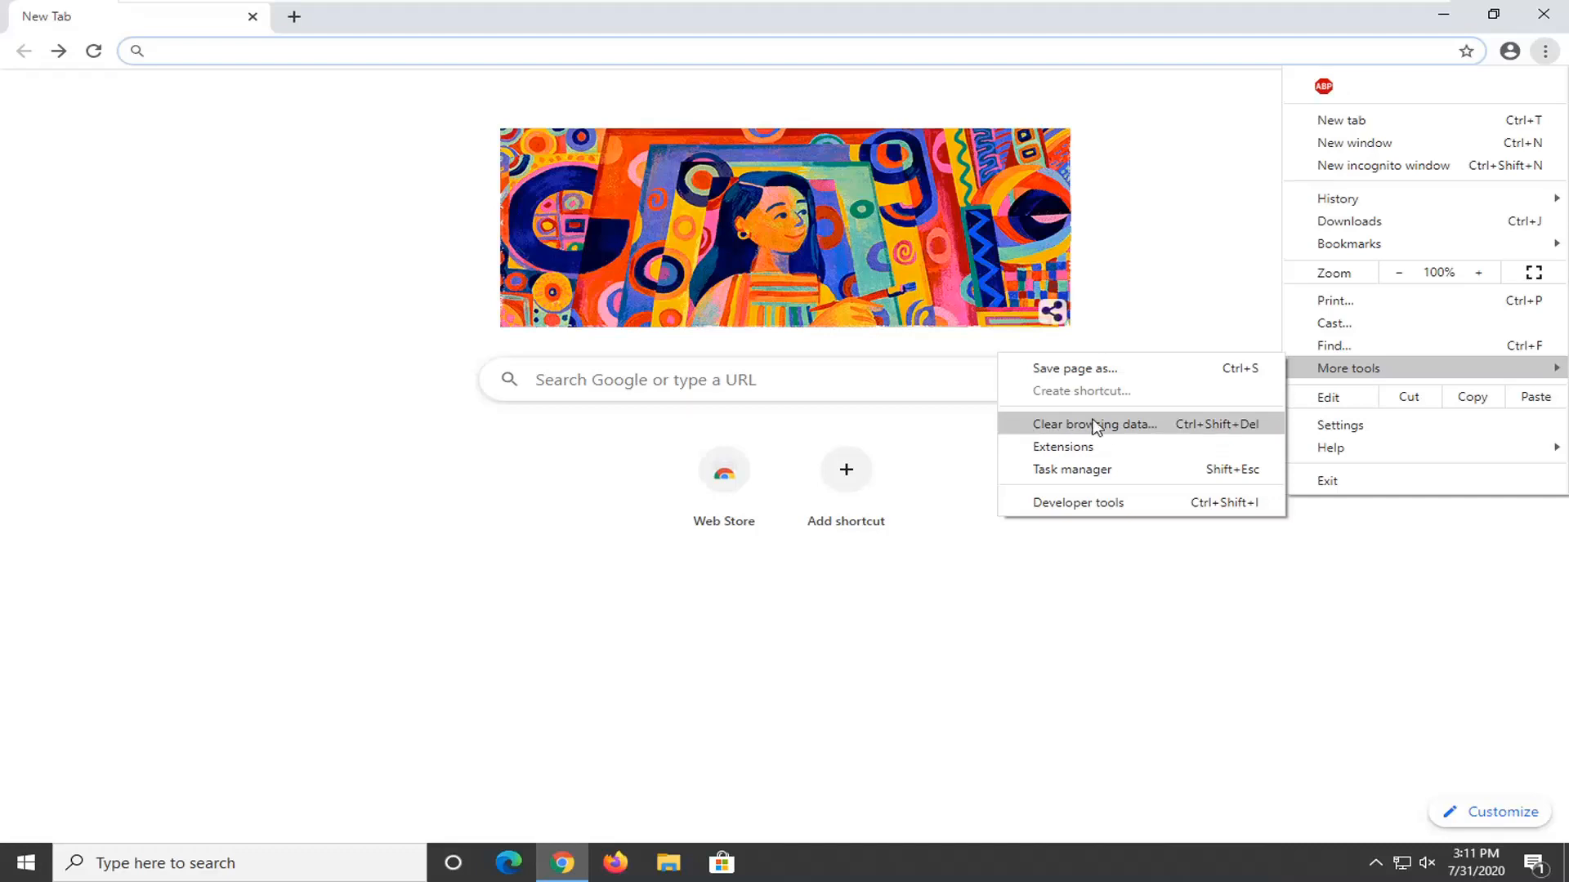
{"action": "left_click", "coordinate": [1095, 423]}
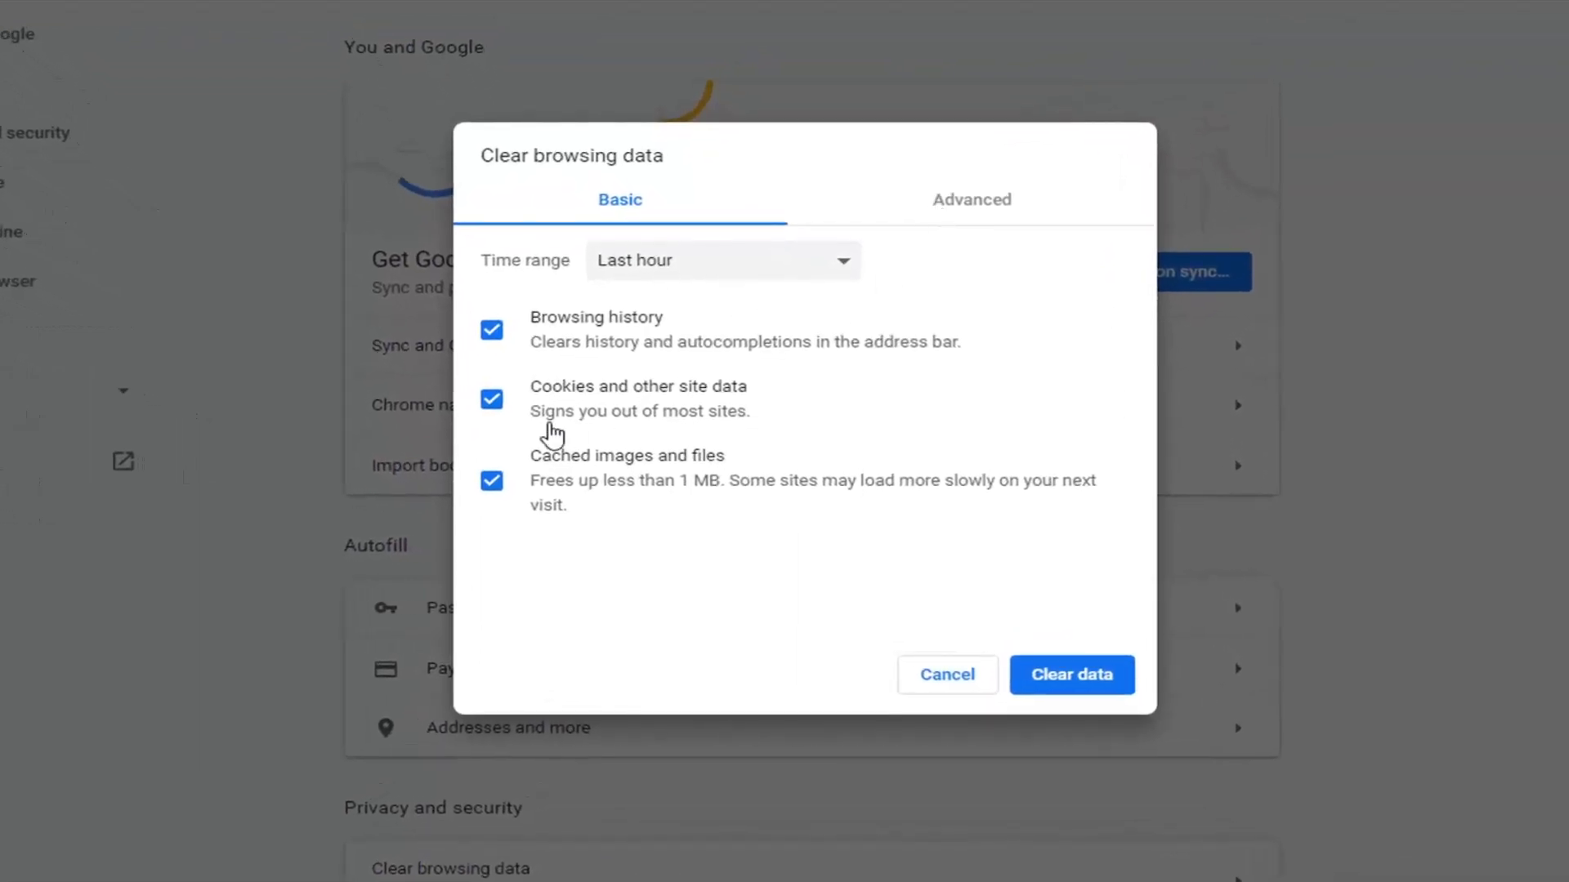
Choose All time and show the Advanced data types, leaving browsing history unticked.
{"action": "left_click", "coordinate": [720, 260]}
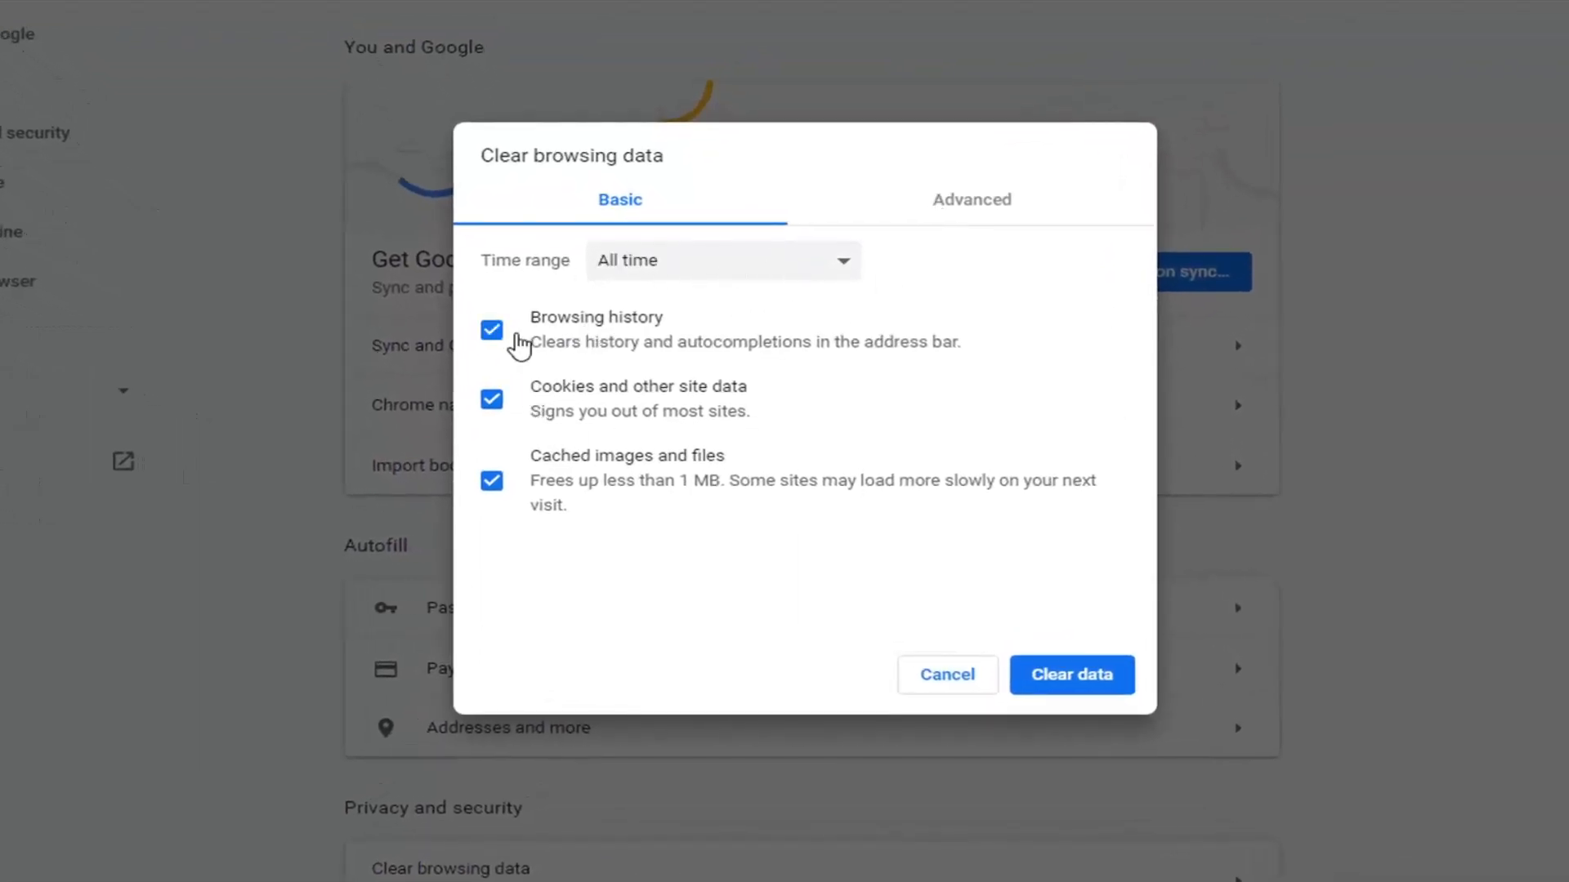
{"action": "mouse_move", "coordinate": [985, 205]}
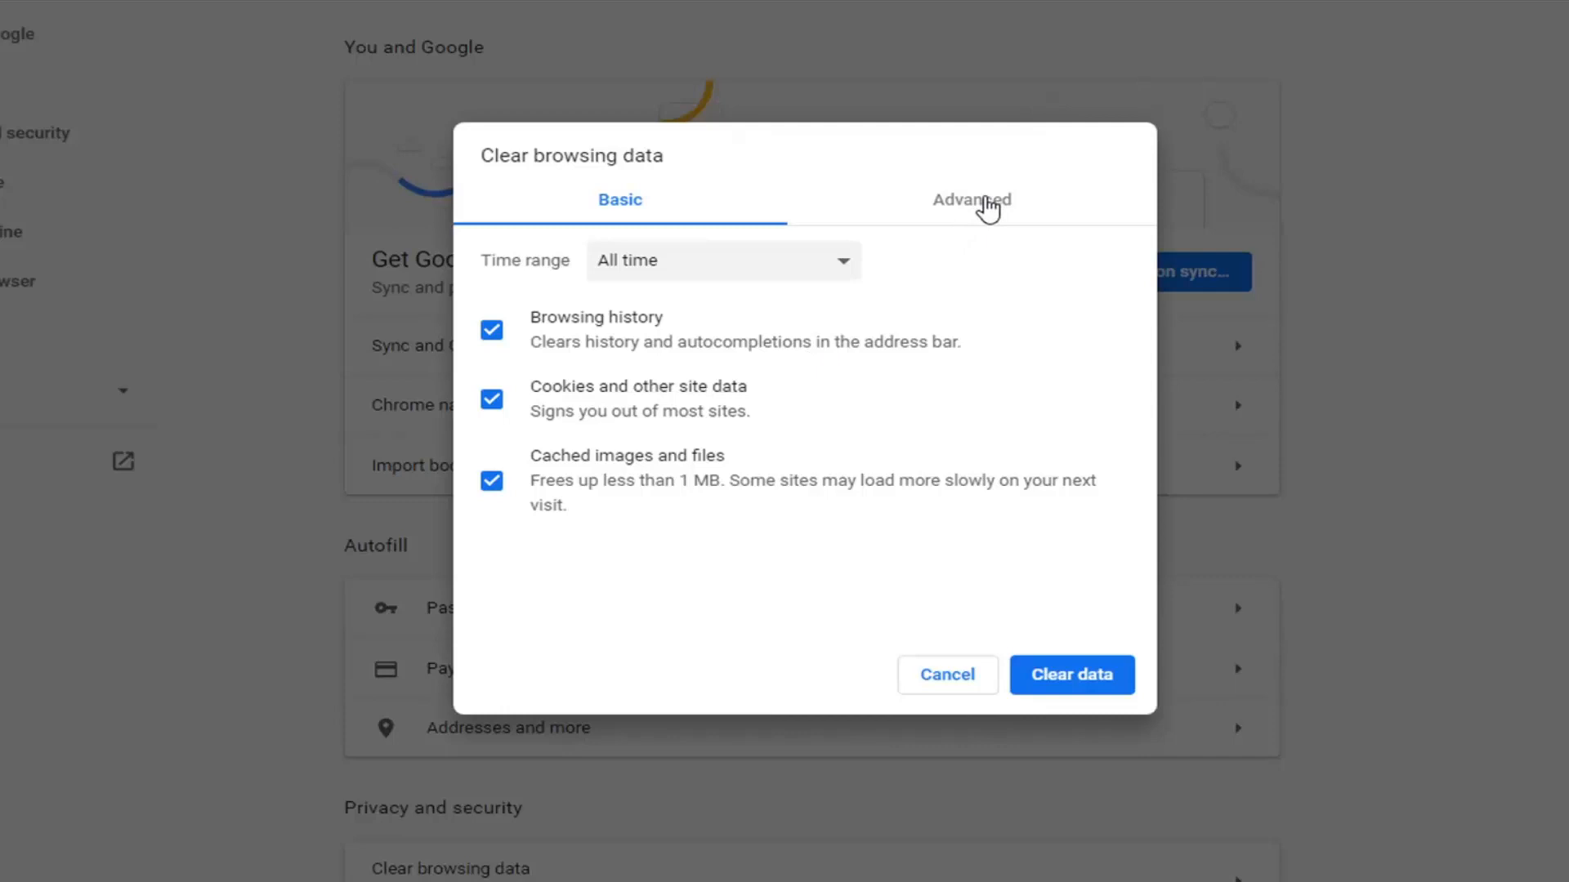
{"action": "left_click", "coordinate": [970, 200]}
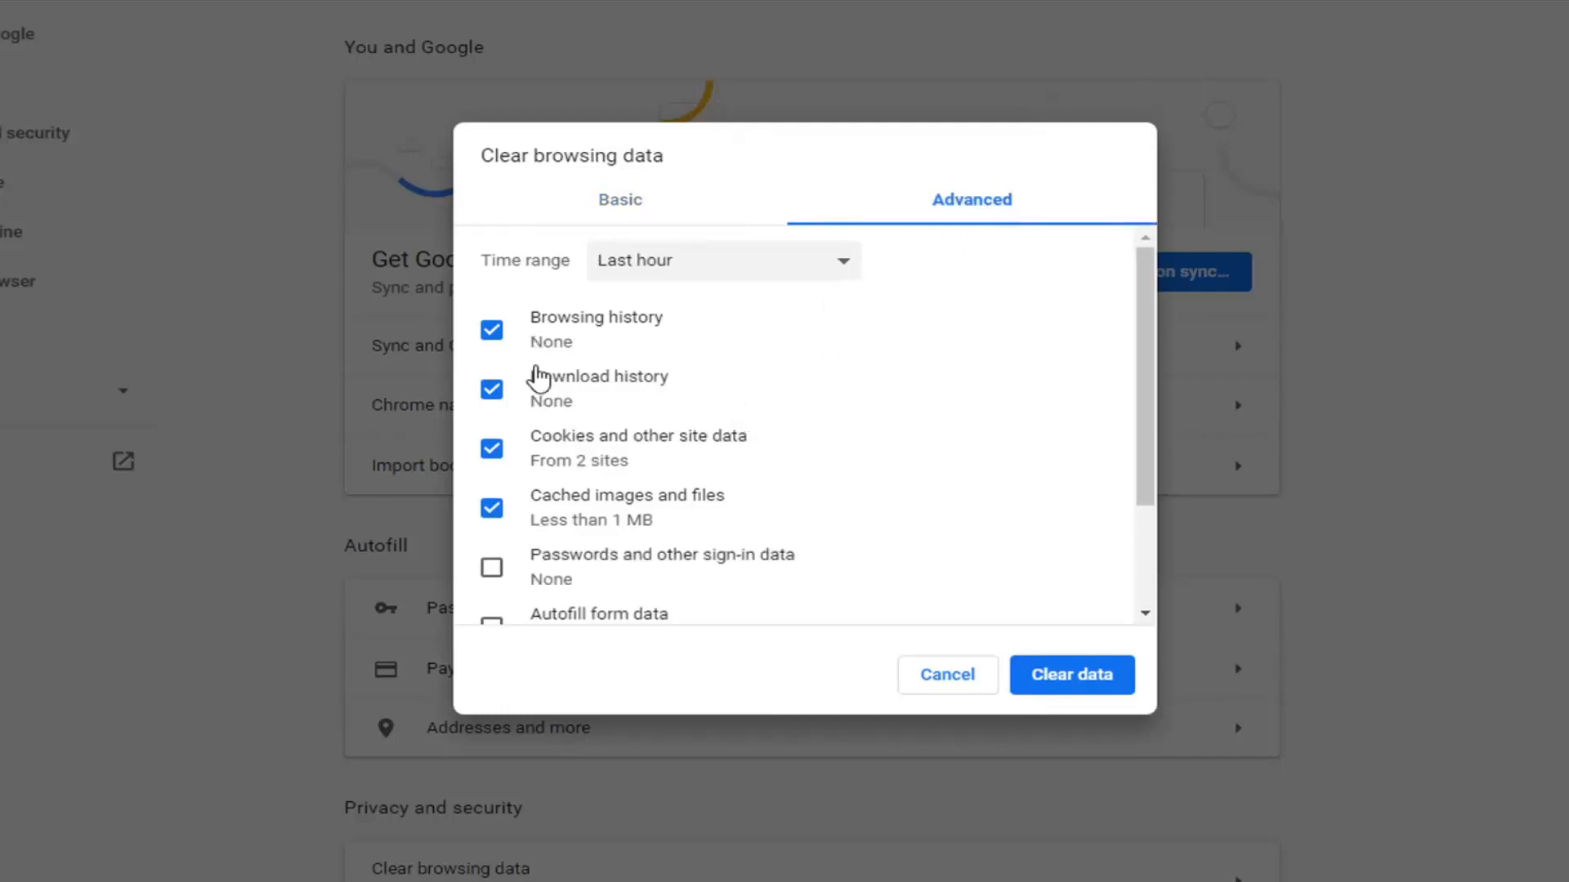
{"action": "scroll", "scroll_direction": "down", "scroll_amount": 3}
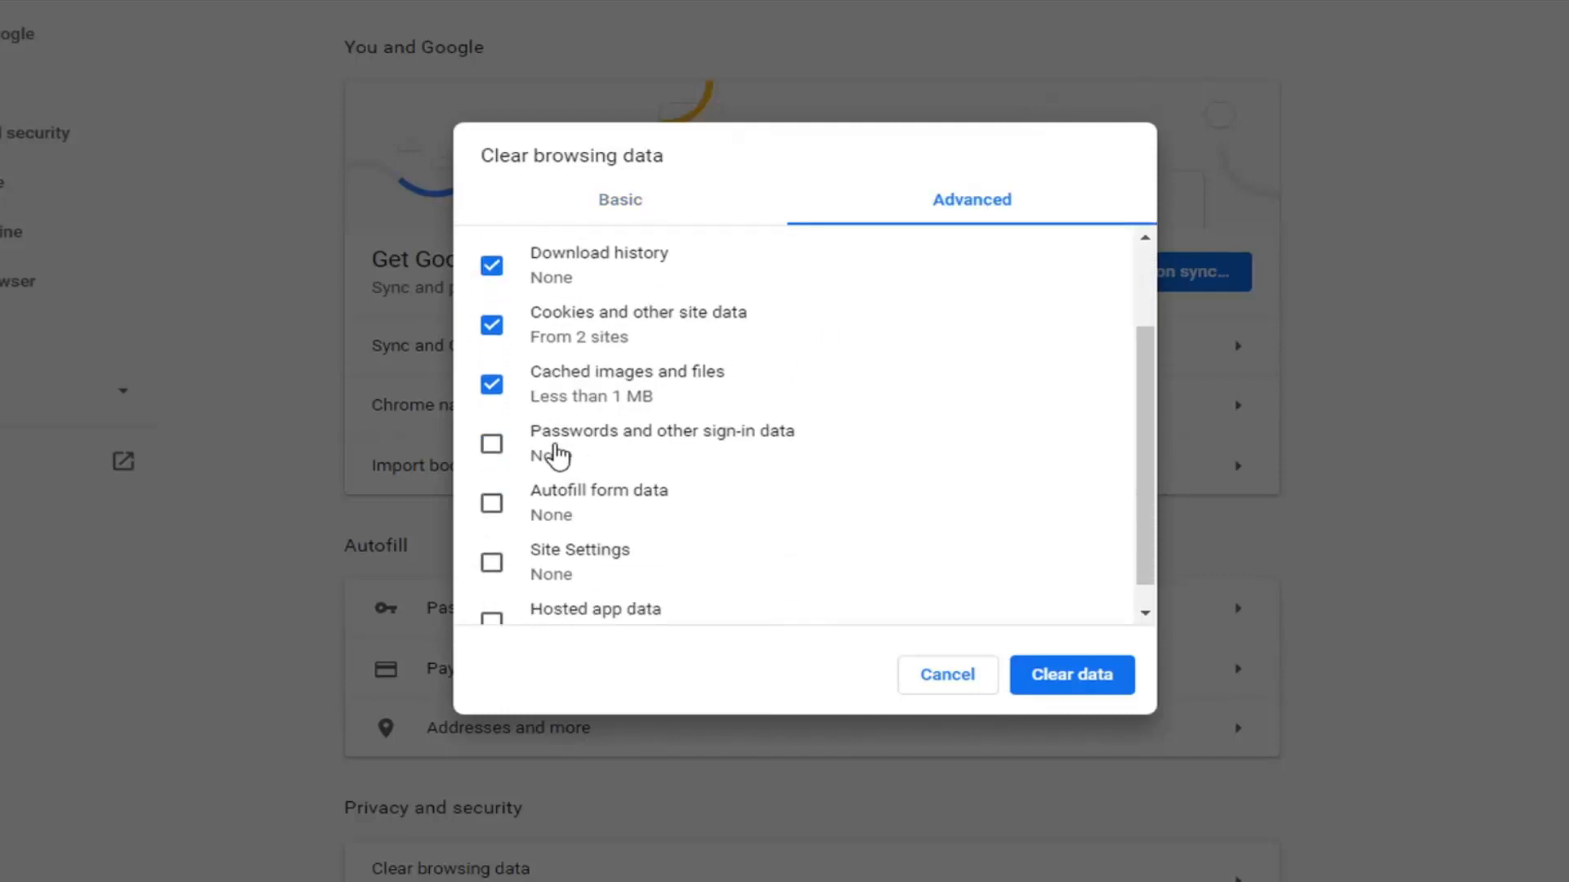
{"action": "scroll", "scroll_direction": "up", "scroll_amount": 3}
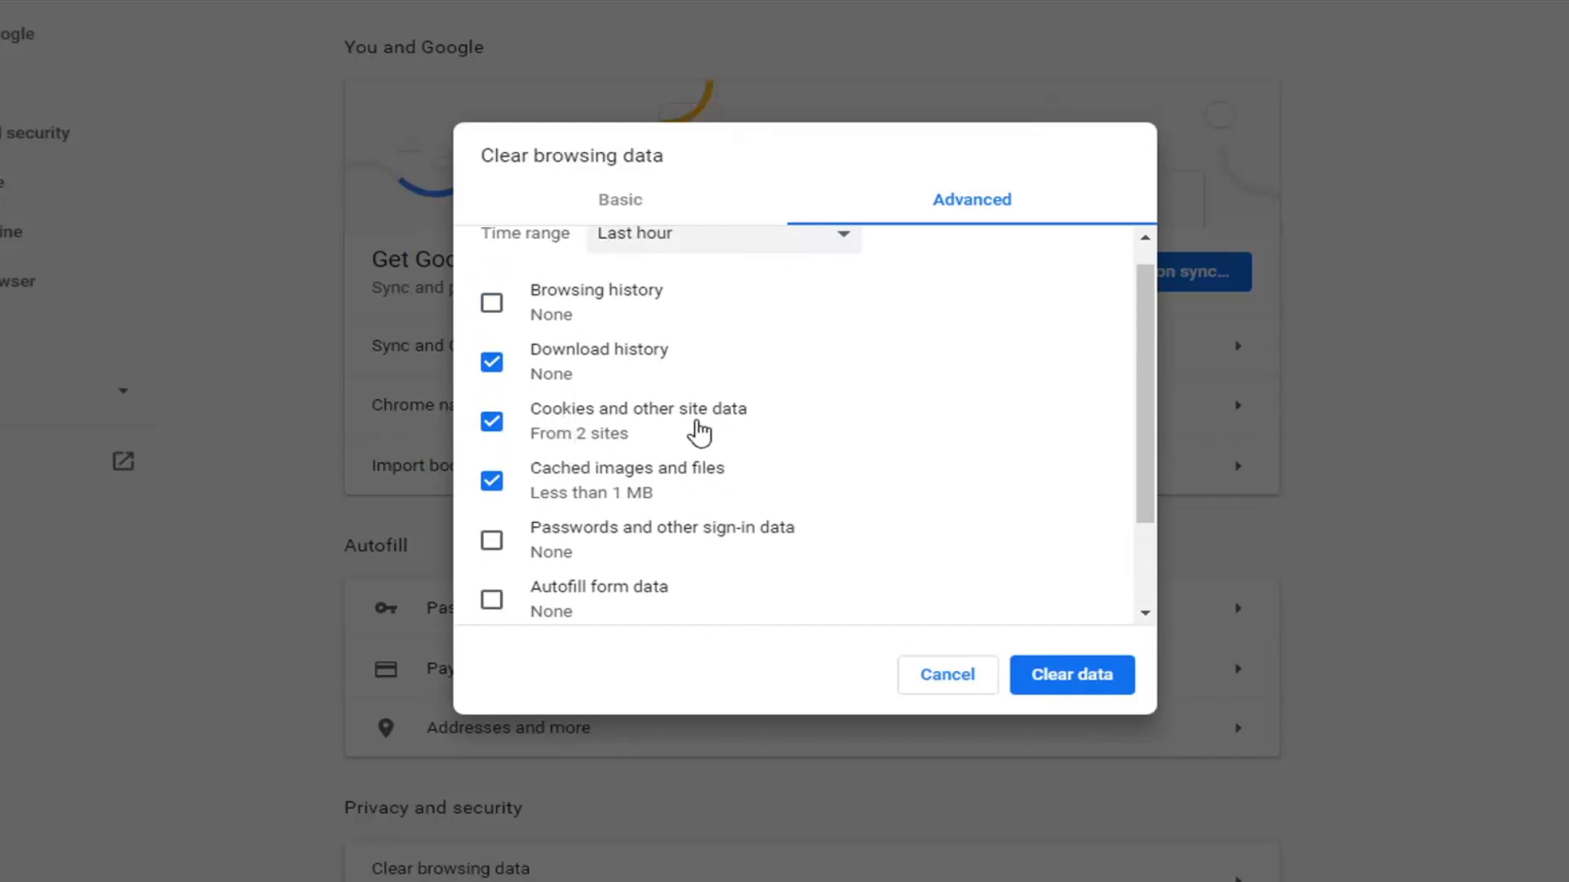
{"action": "mouse_move", "coordinate": [648, 432]}
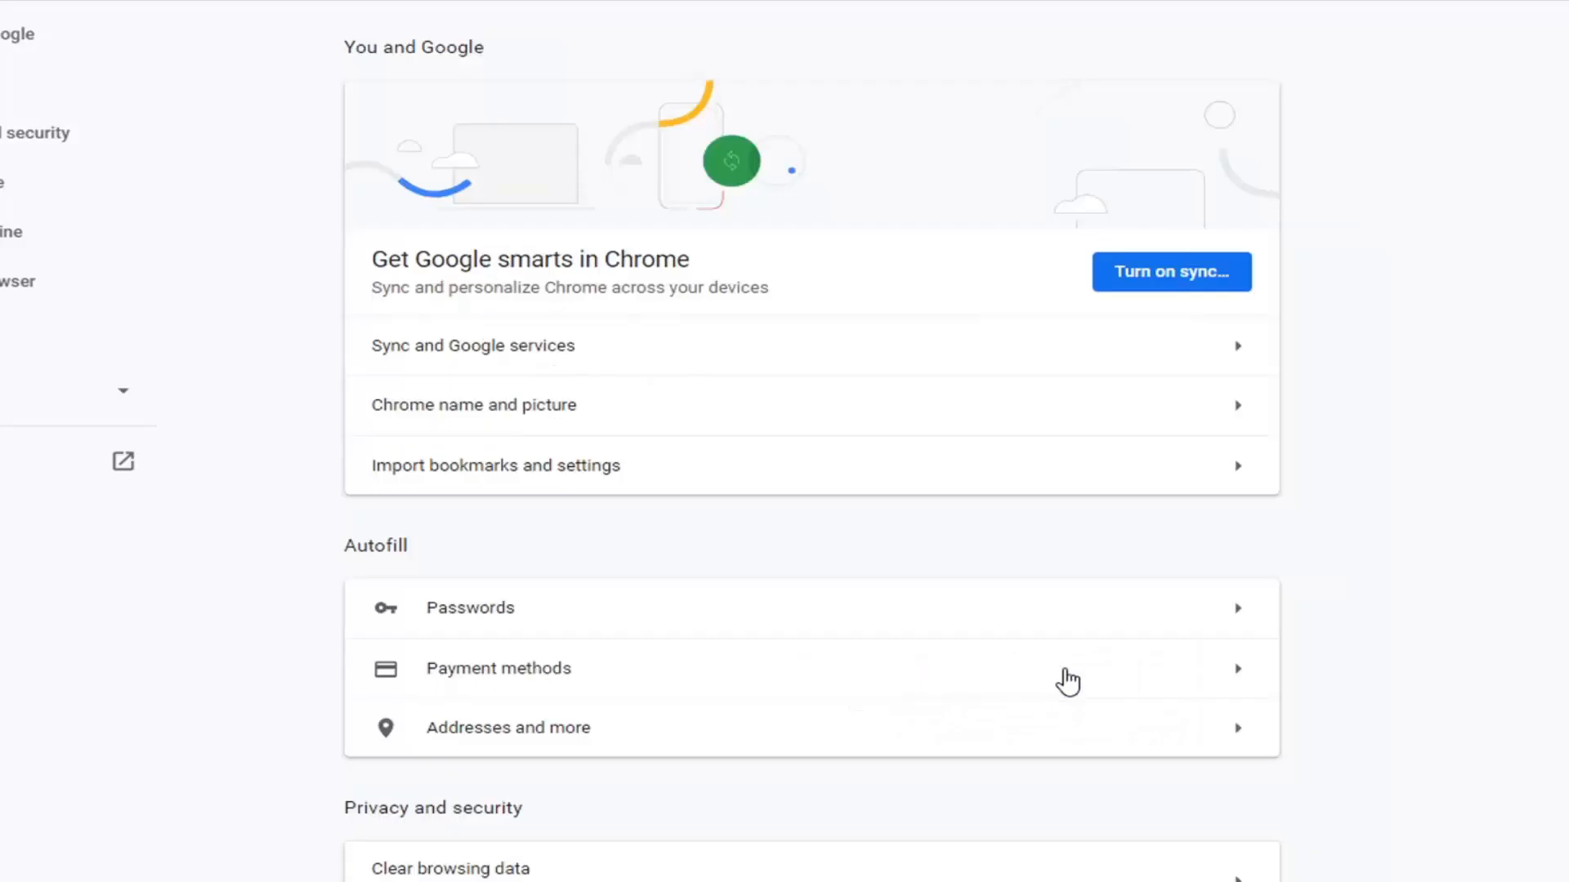
{"action": "mouse_move", "coordinate": [787, 520]}
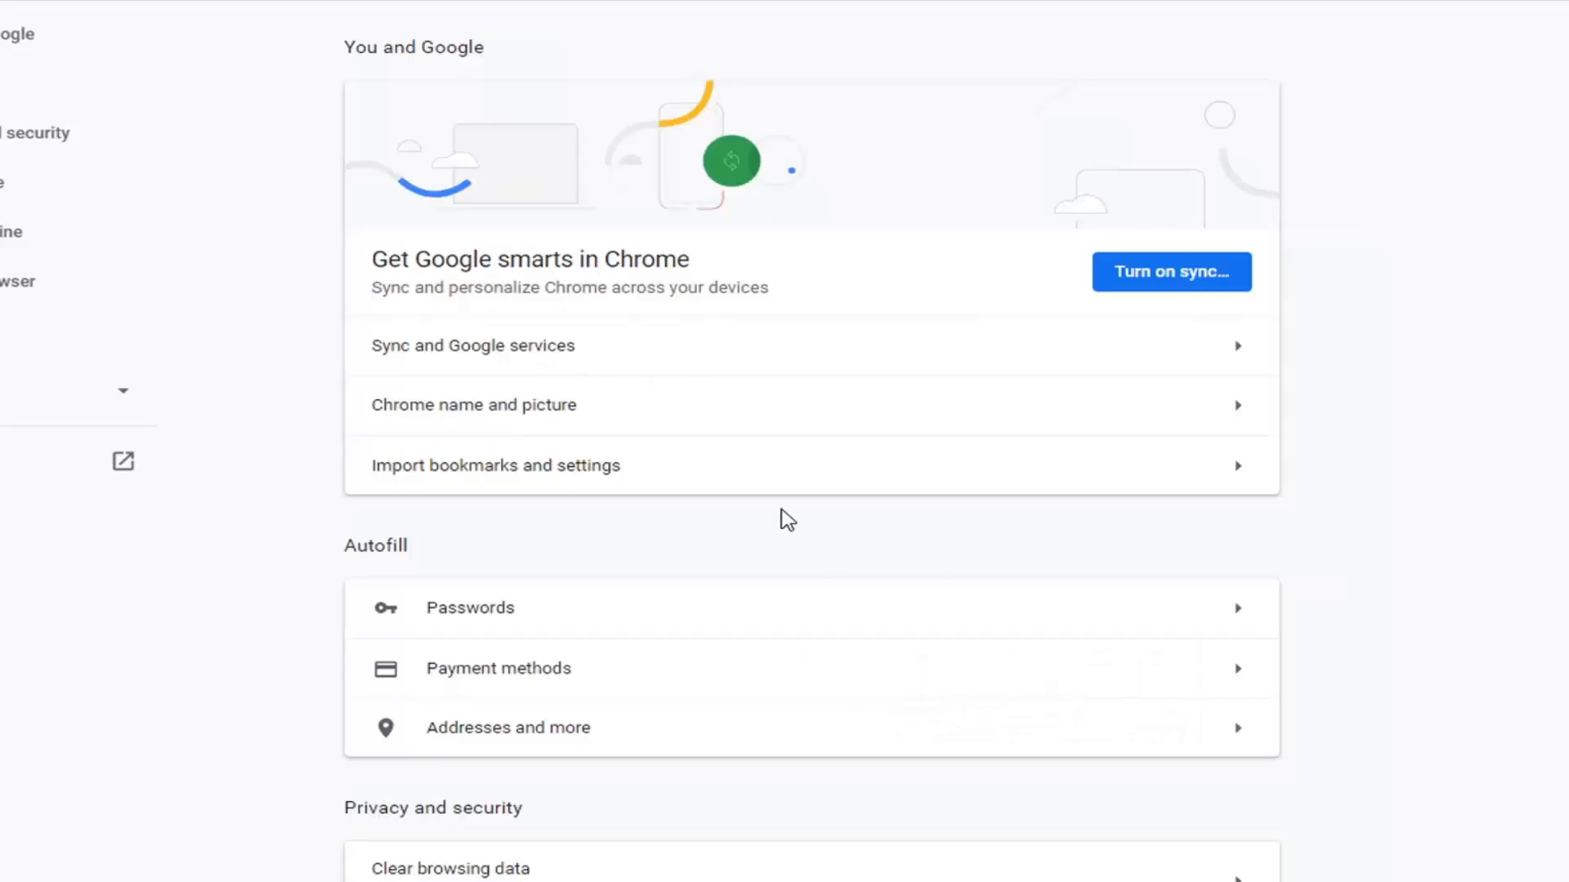